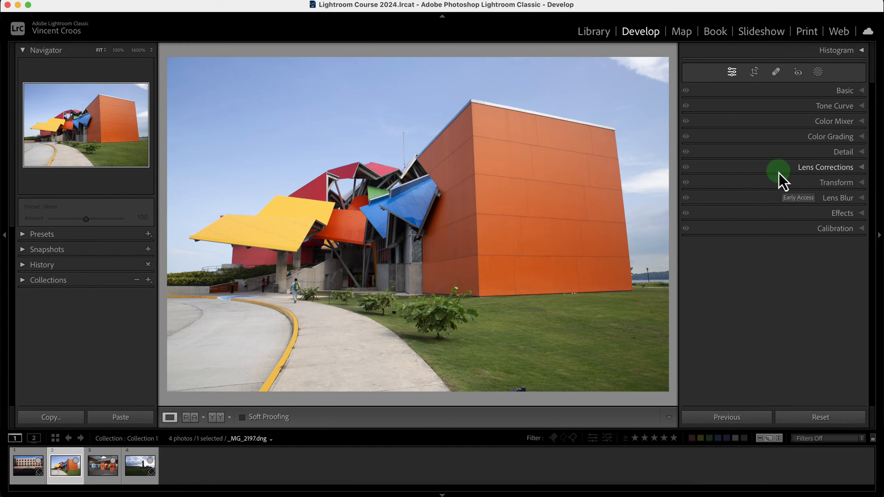
Enable Profile Corrections in Lens Corrections for the orange building photo.
click(825, 167)
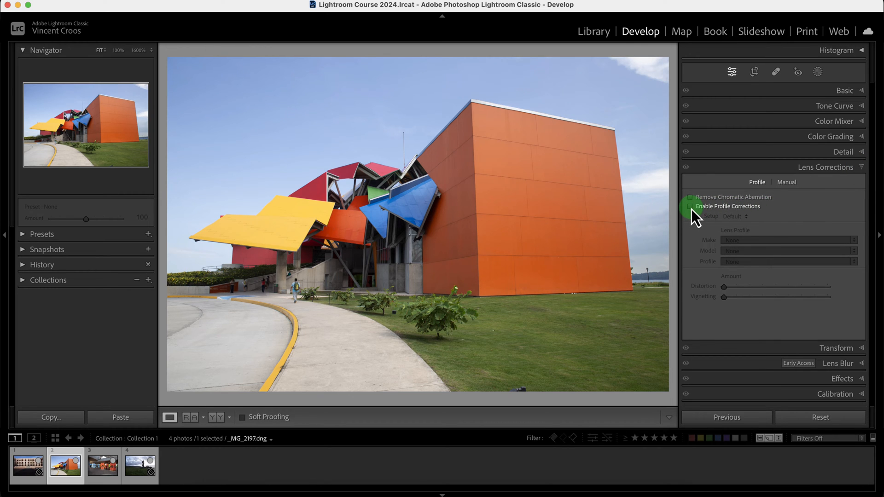
click(690, 207)
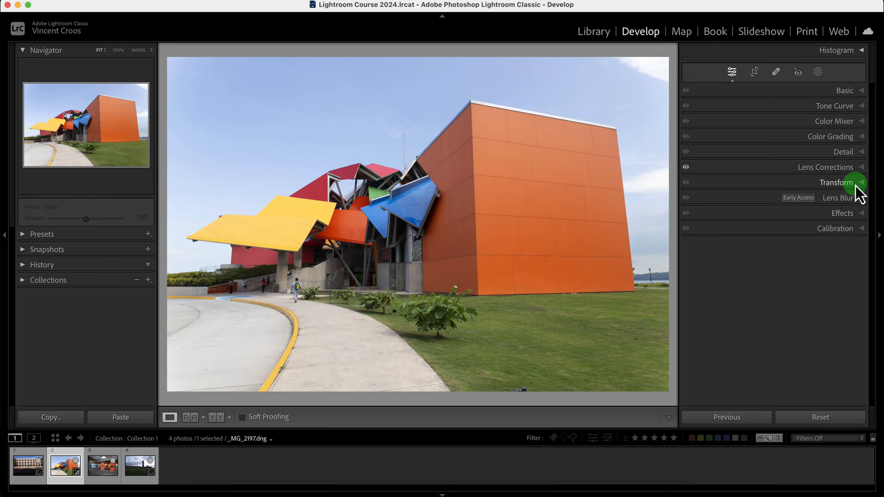
Try Upright Level and Vertical, then settle on Upright Auto perspective correction.
click(837, 183)
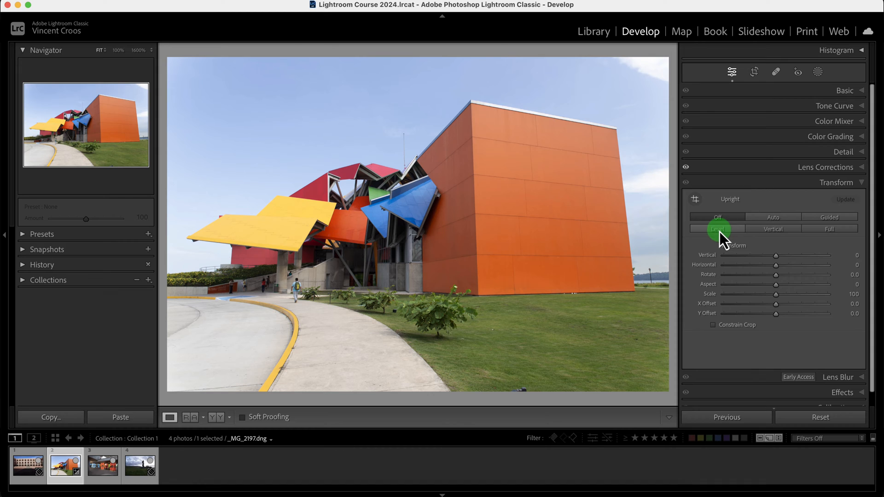
click(718, 229)
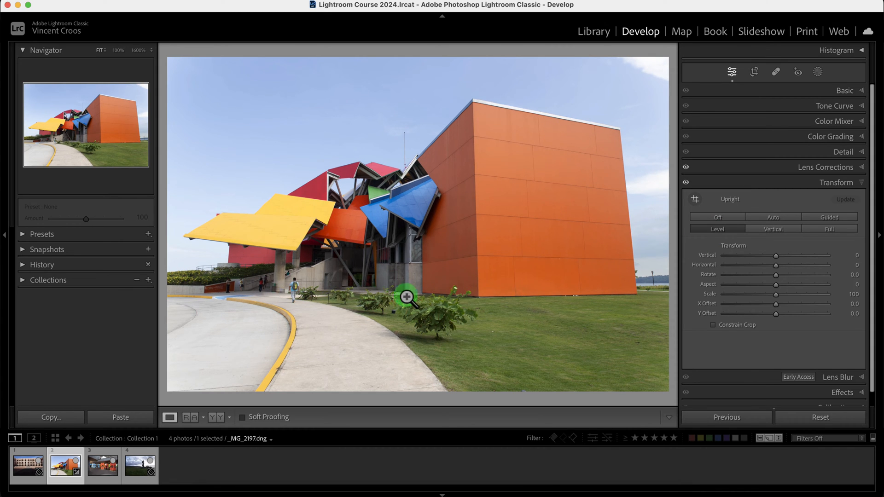
click(774, 228)
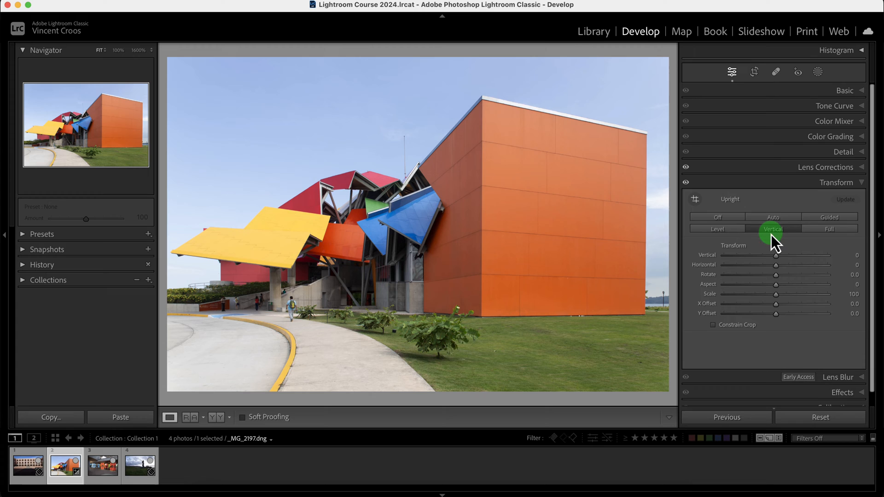
click(773, 217)
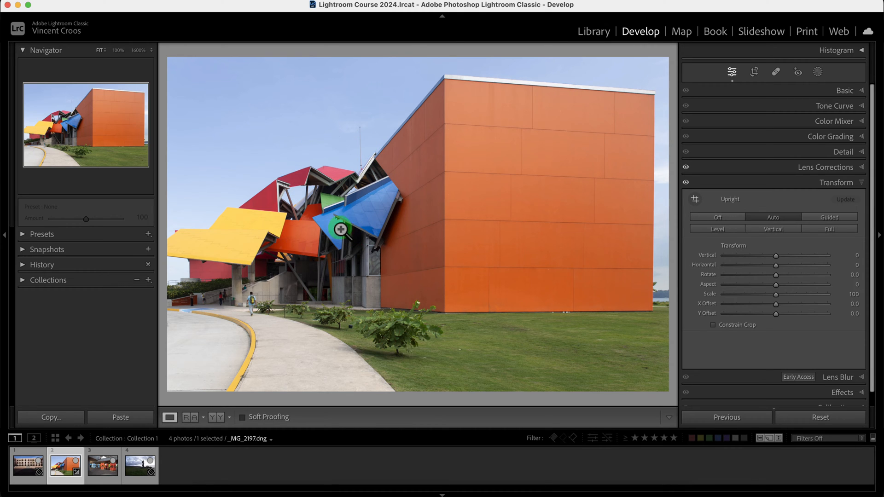
mouse_move(364, 145)
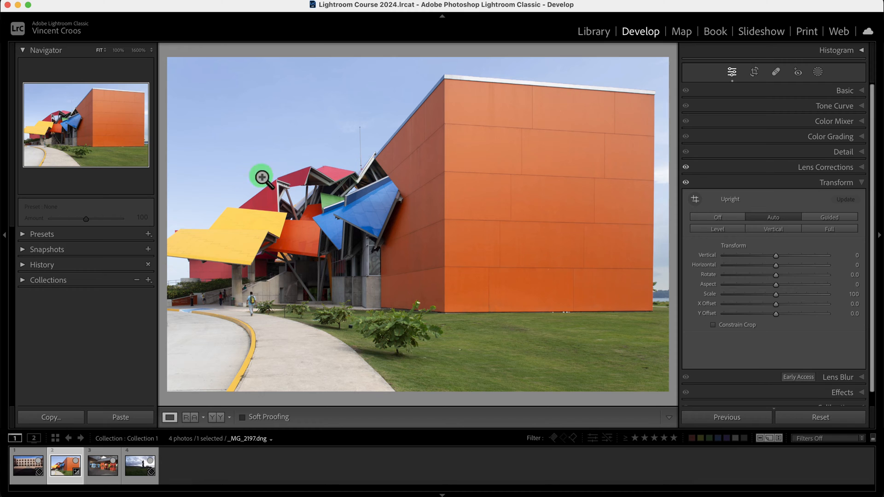
mouse_move(177, 267)
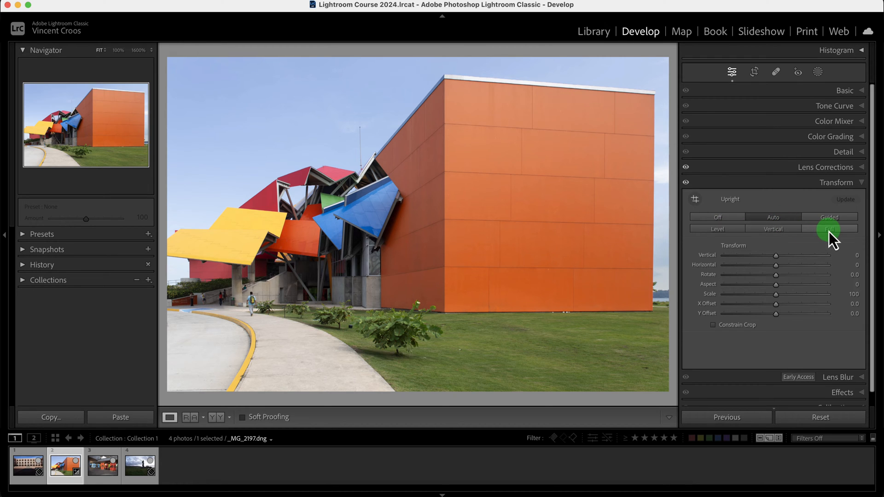
Apply Upright Full with Constrain Crop on, then try another Upright mode.
click(829, 228)
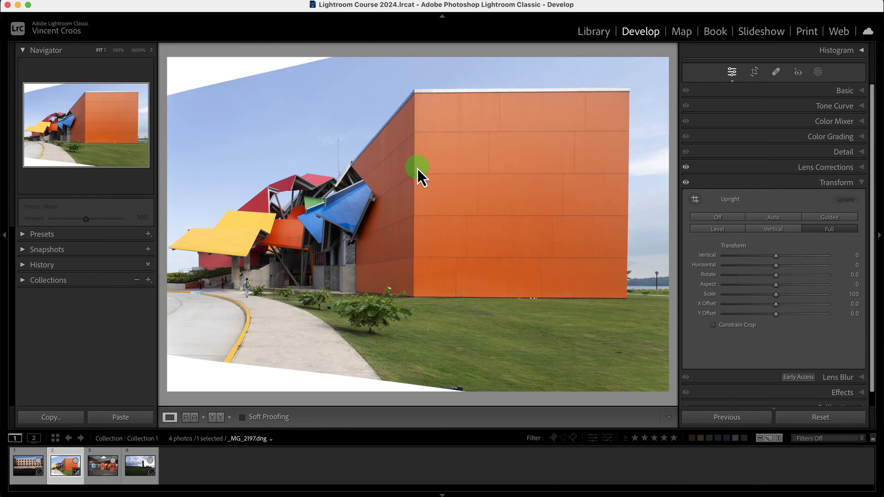
mouse_move(698, 254)
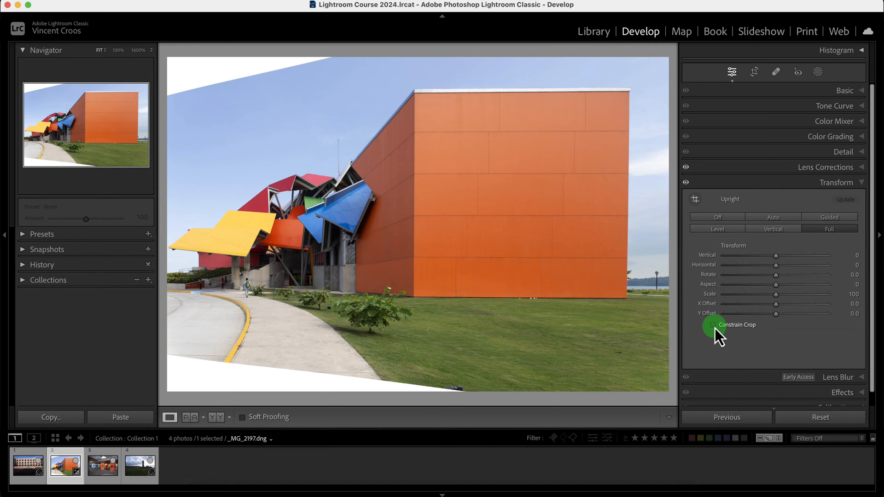
click(713, 324)
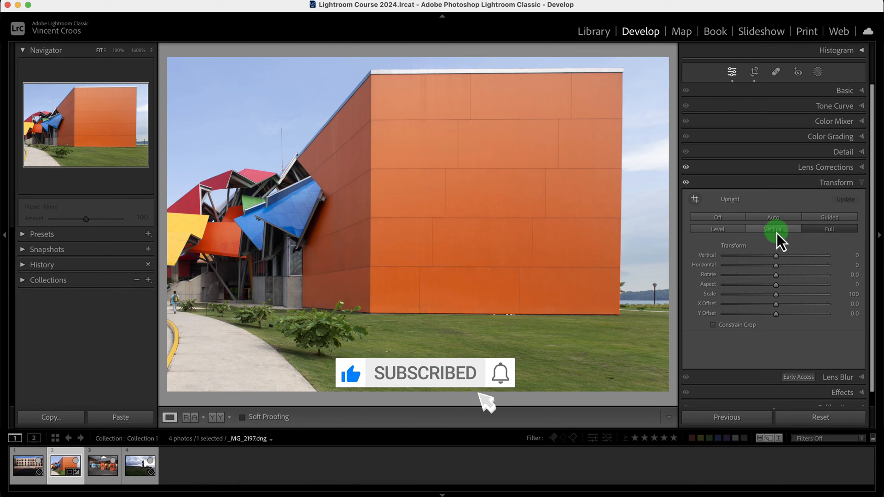
click(773, 217)
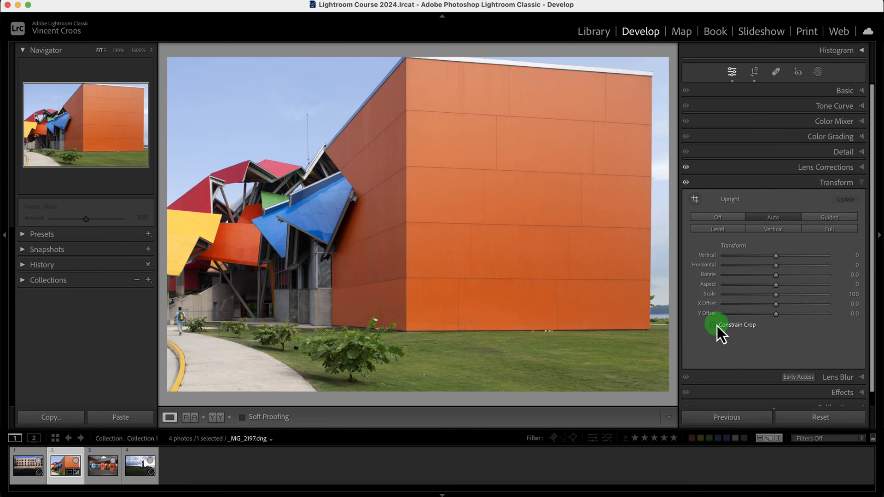
Expand the crop back to the full image frame and close the crop overlay.
click(754, 72)
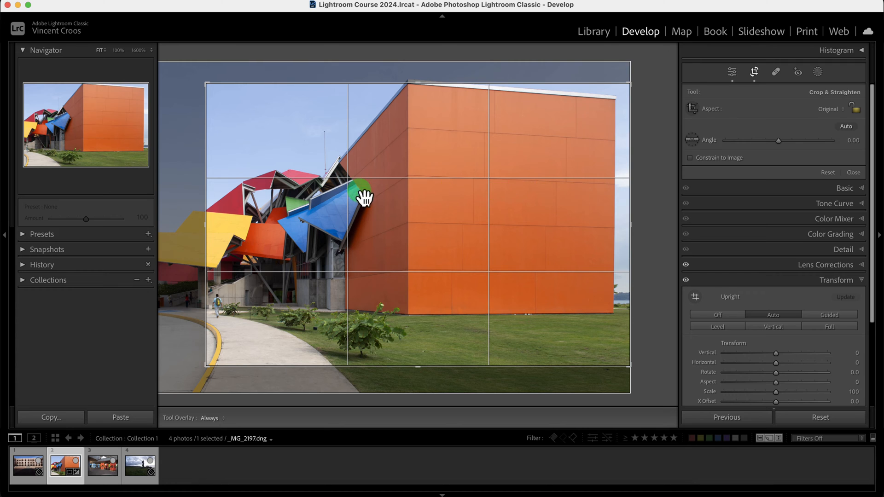
drag(365, 198, 189, 185)
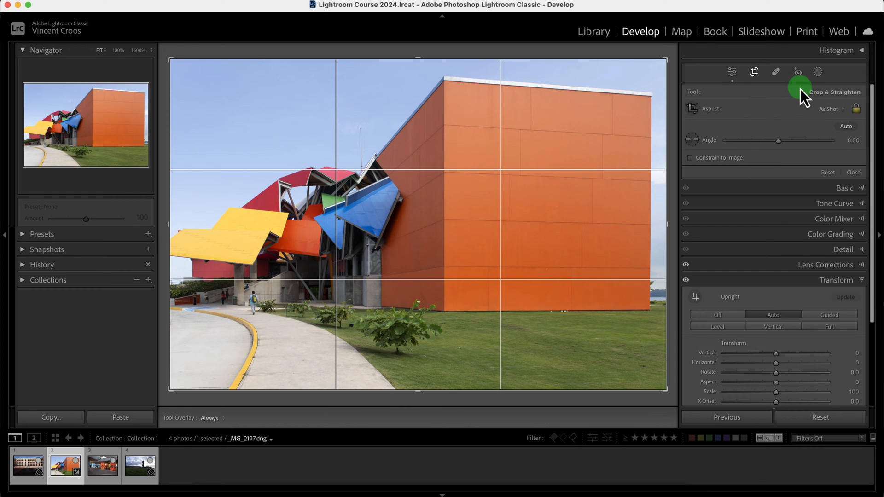
click(754, 72)
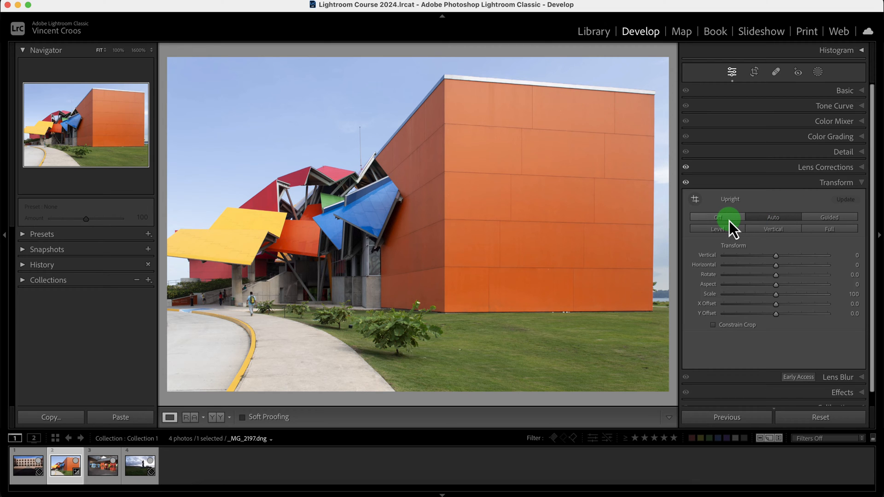
Switch Upright to Guided and draw a guide along the building's right edge.
click(718, 217)
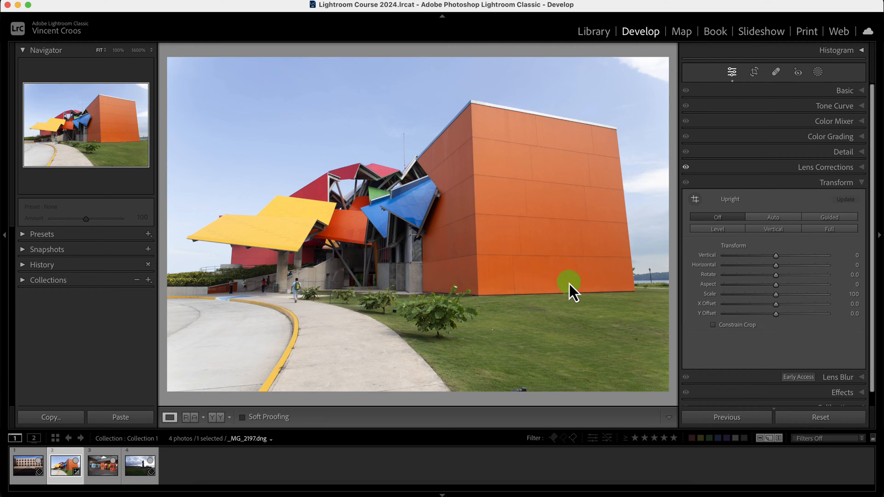
click(829, 216)
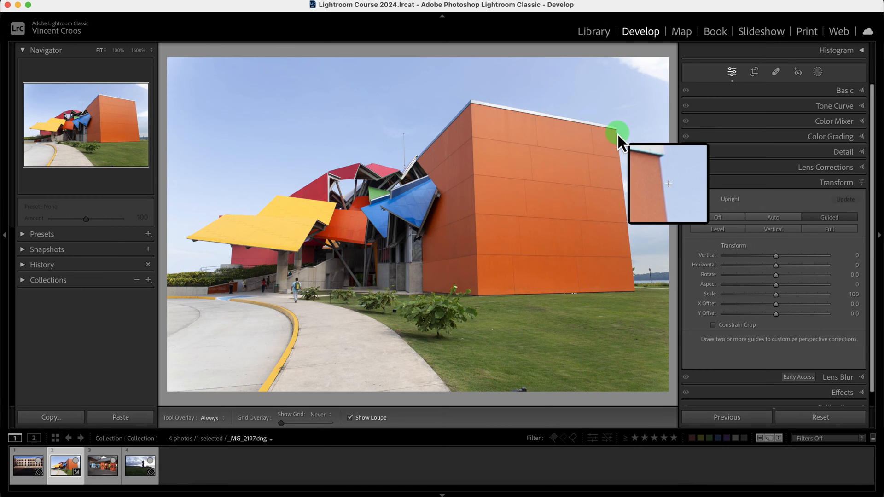
drag(618, 133, 631, 242)
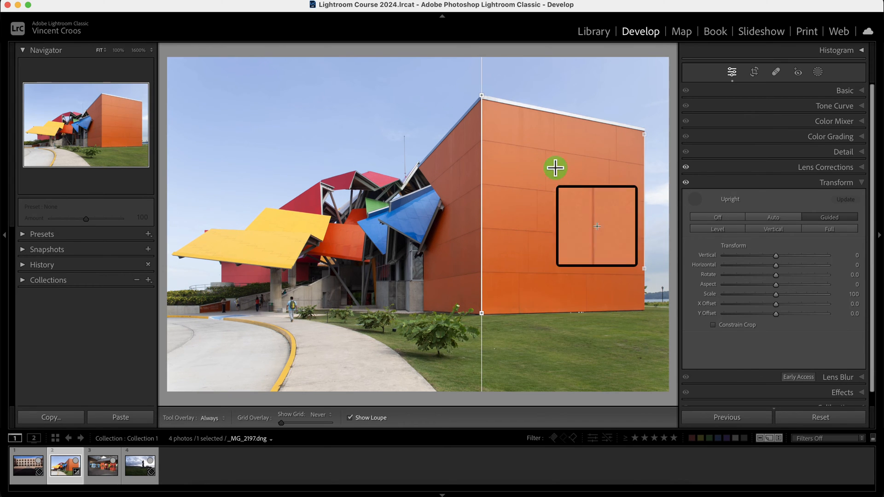
Clear the guided correction and set Upright back to Off.
click(718, 217)
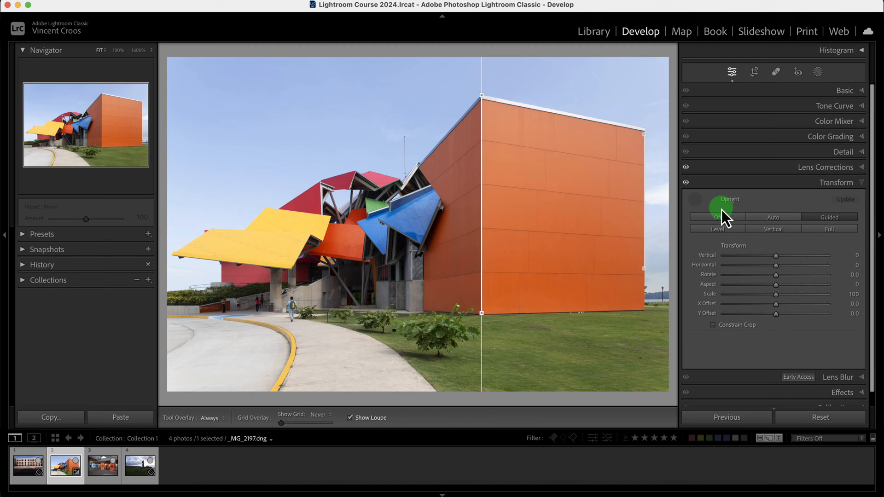
click(718, 216)
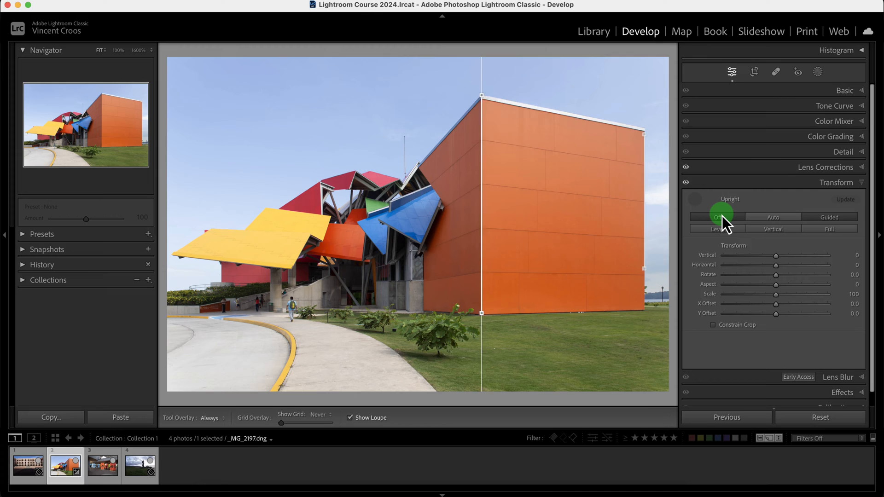
click(774, 217)
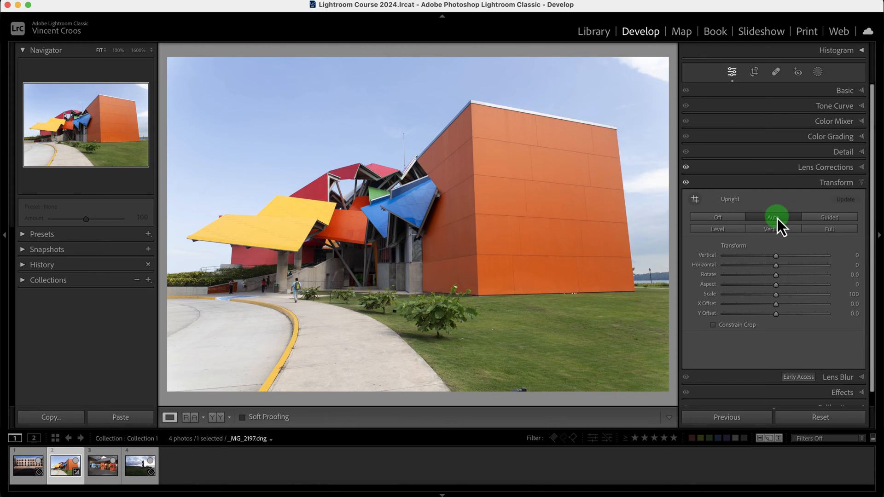
Reapply Upright Auto to the orange building, then try another Upright mode.
click(829, 217)
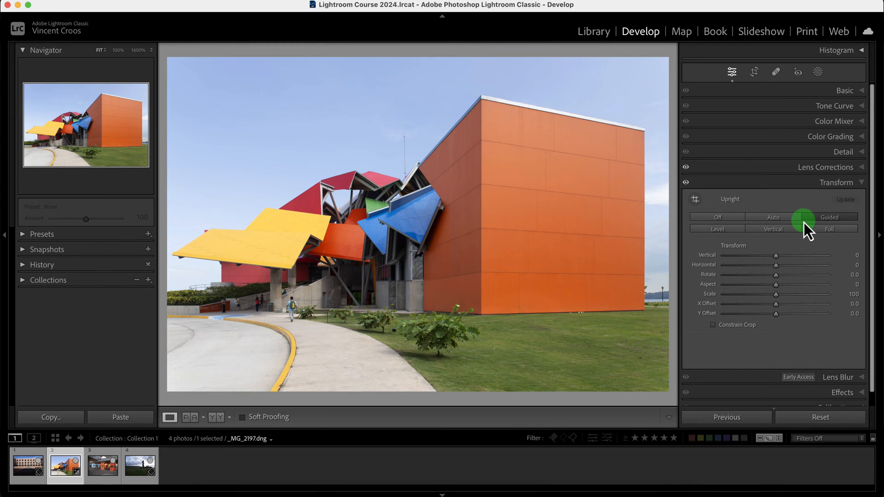
click(718, 217)
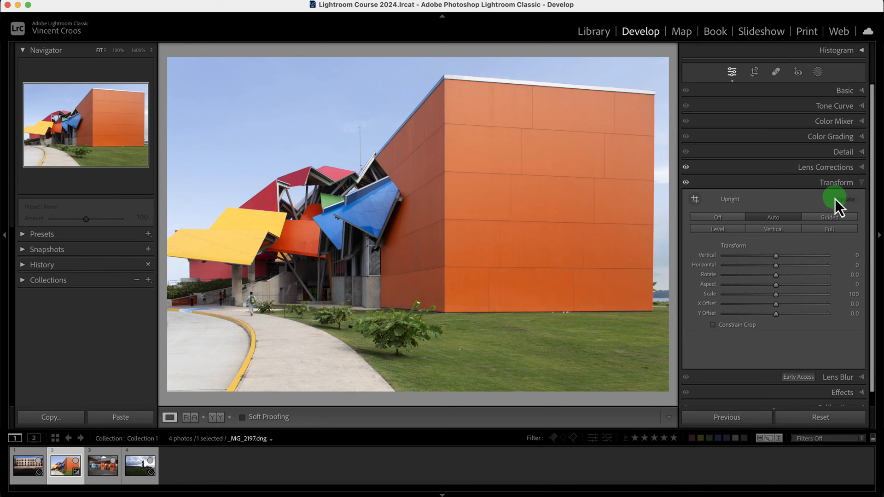
Recompute the Upright correction with the current lens correction settings.
click(827, 167)
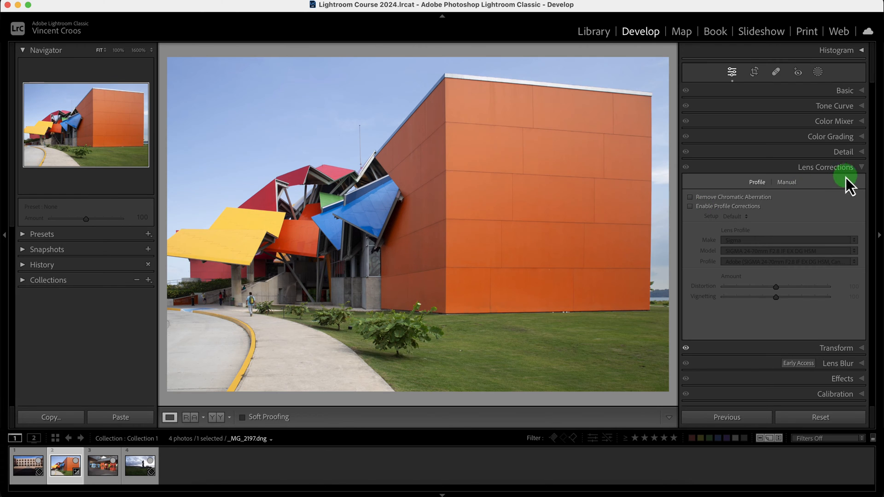
click(837, 183)
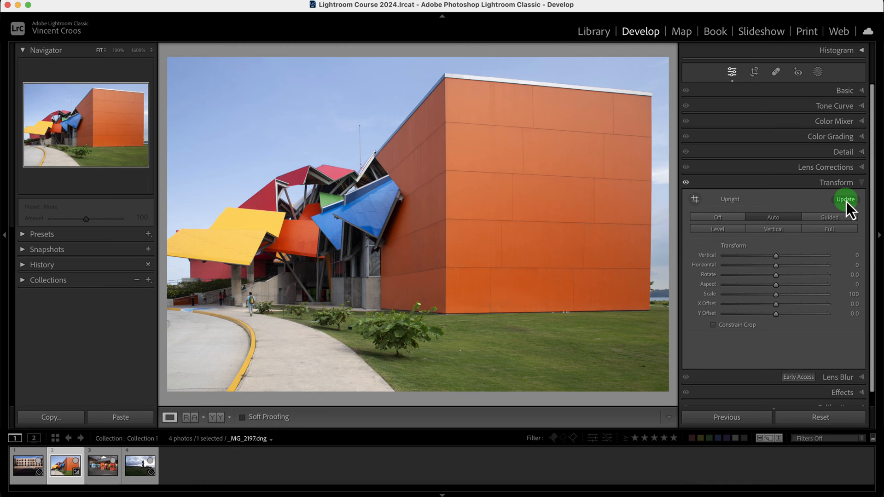
click(845, 199)
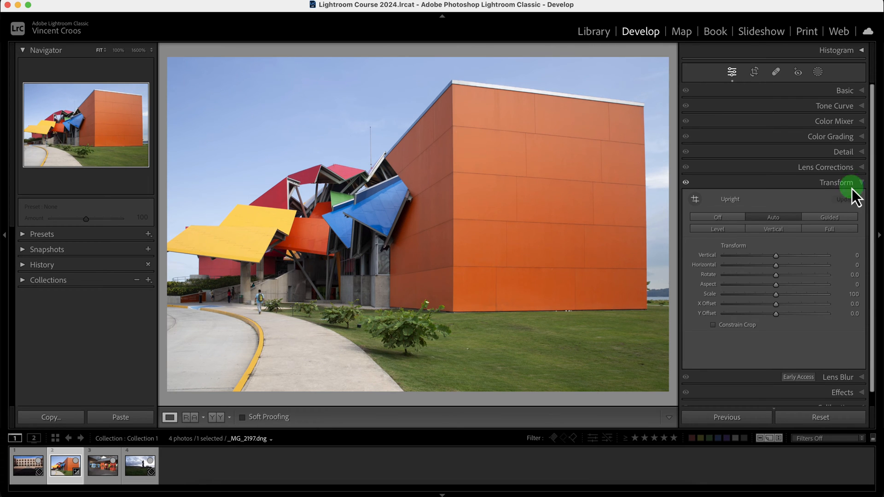
Choose the Adobe Tamron 24–70mm lens profile in Lens Corrections.
click(826, 166)
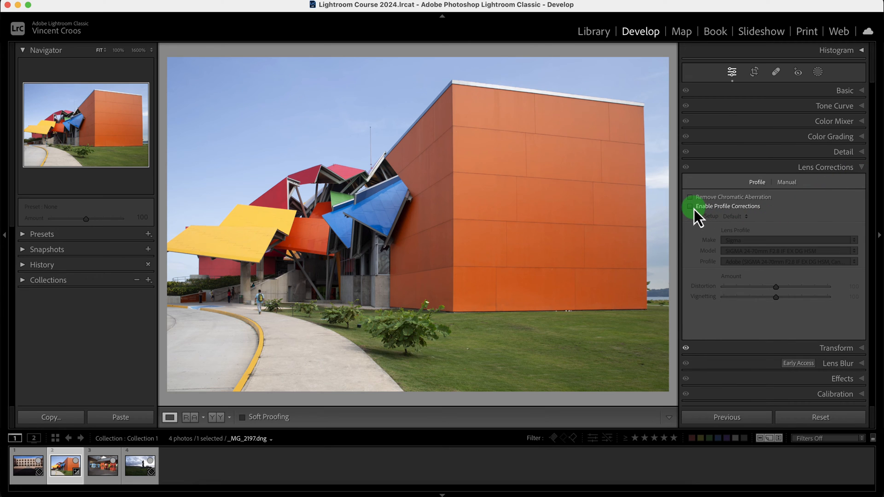
click(788, 239)
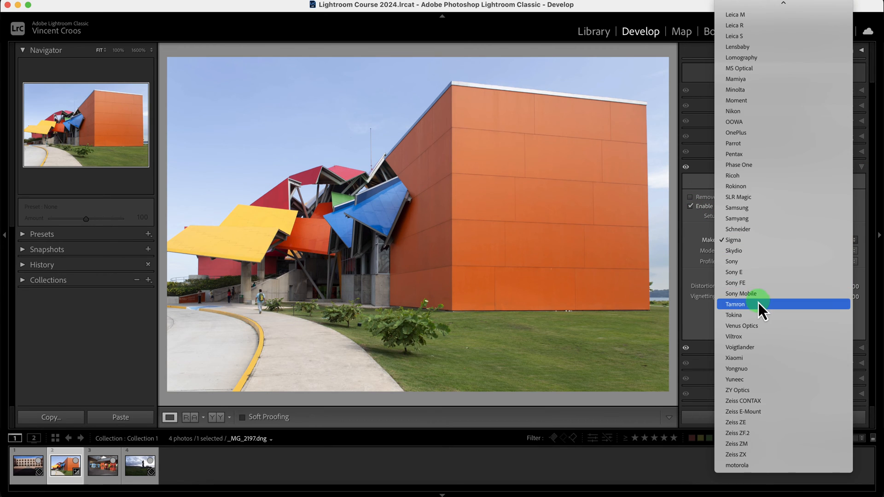
click(735, 304)
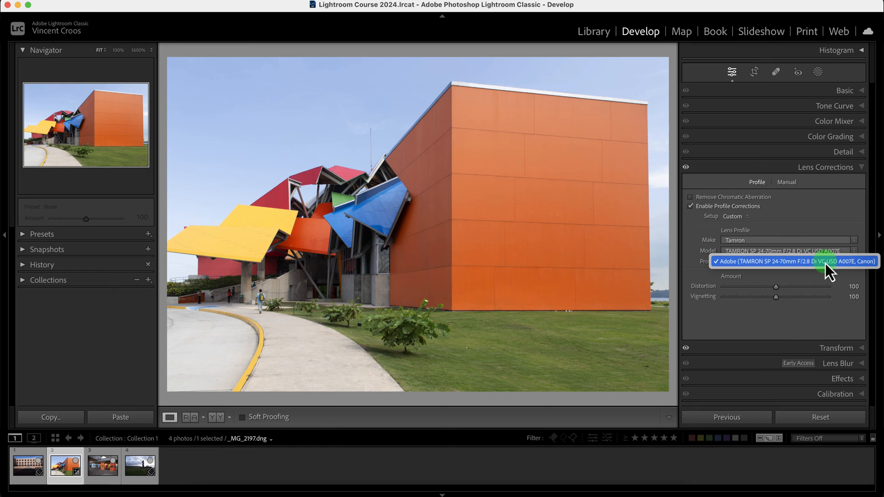
click(795, 261)
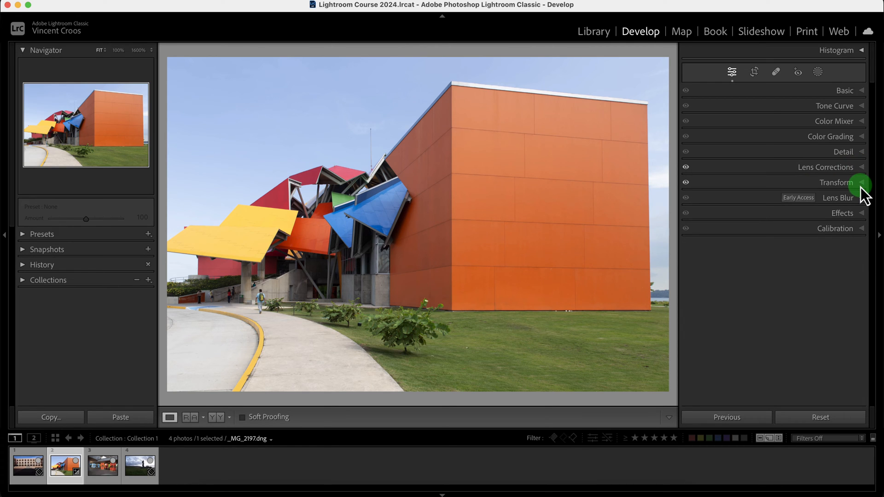
Auto-straighten the building, shift its offsets to fill the frame, then open the museum photo.
click(838, 183)
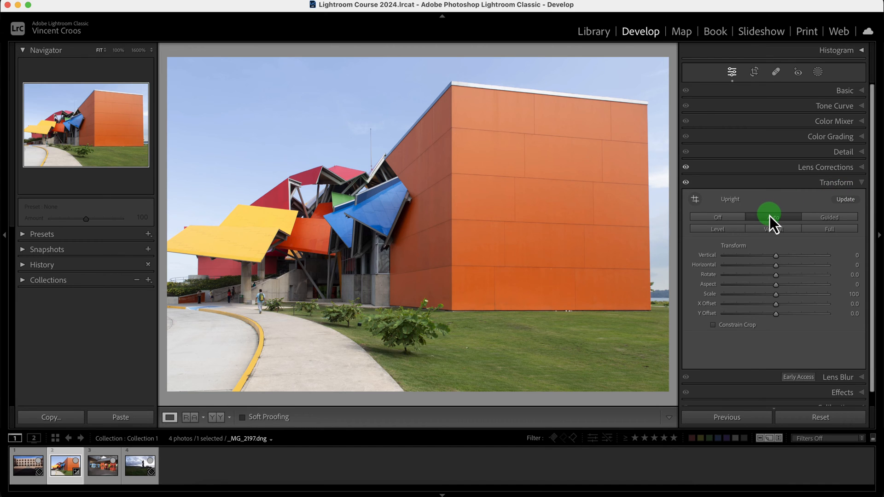
click(829, 217)
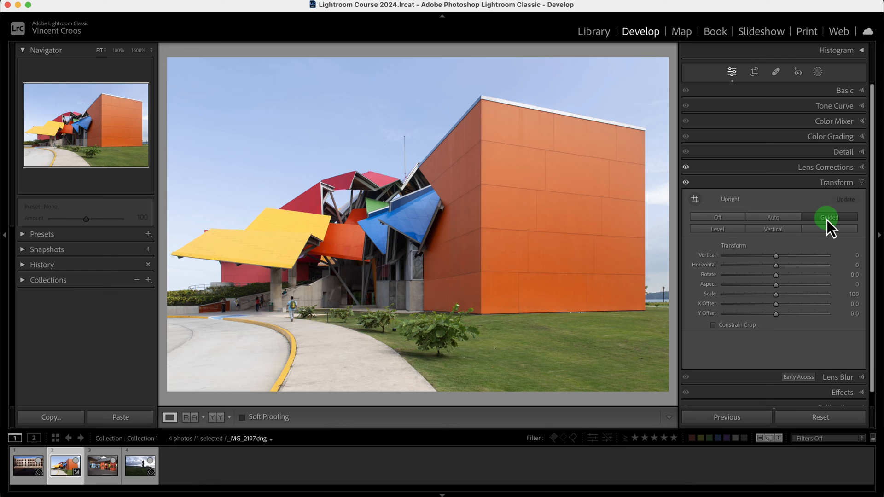
mouse_move(691, 220)
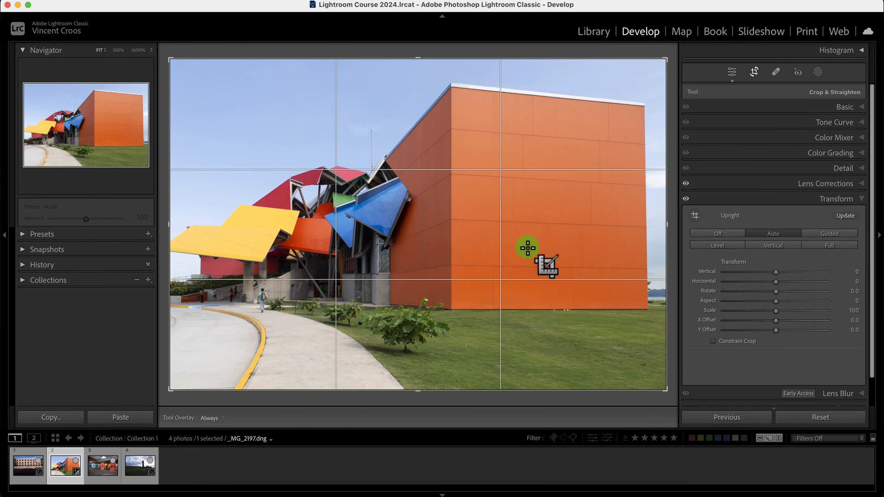
click(829, 229)
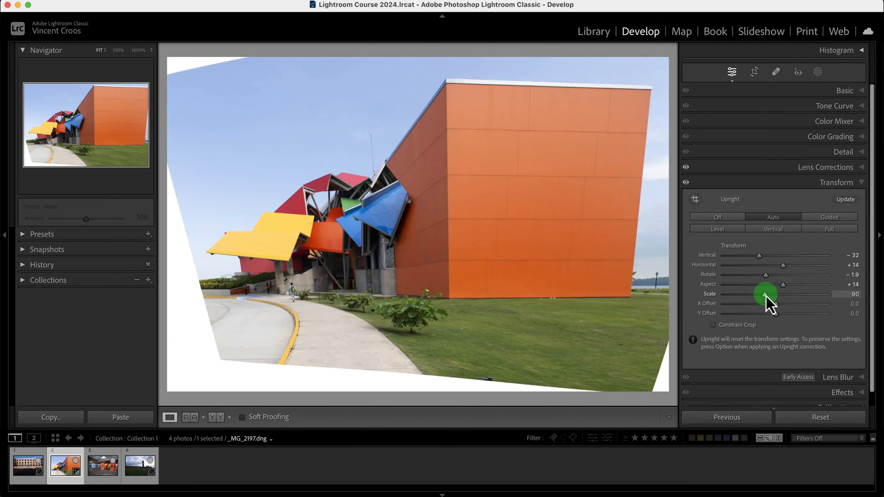
drag(765, 294, 783, 314)
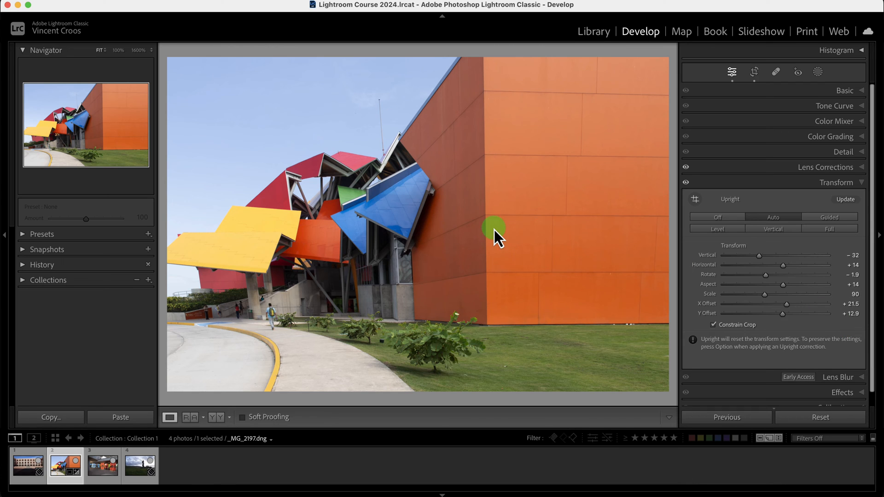
click(103, 465)
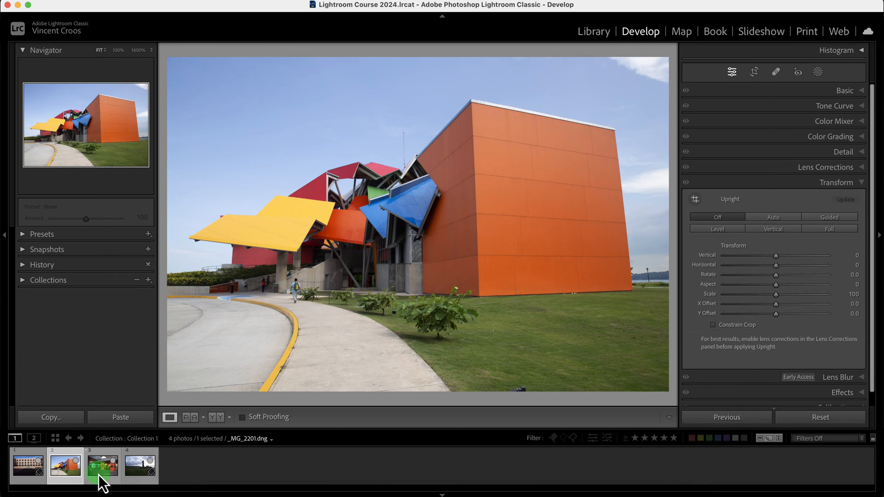
click(102, 465)
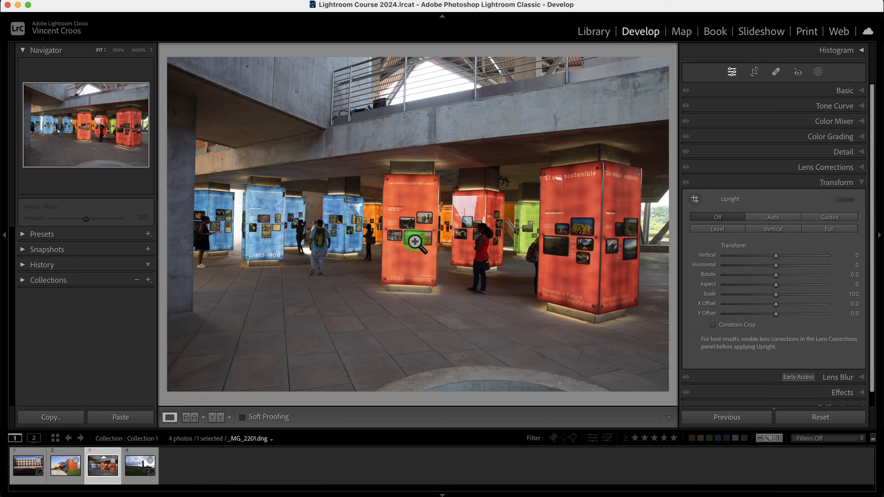
mouse_move(395, 202)
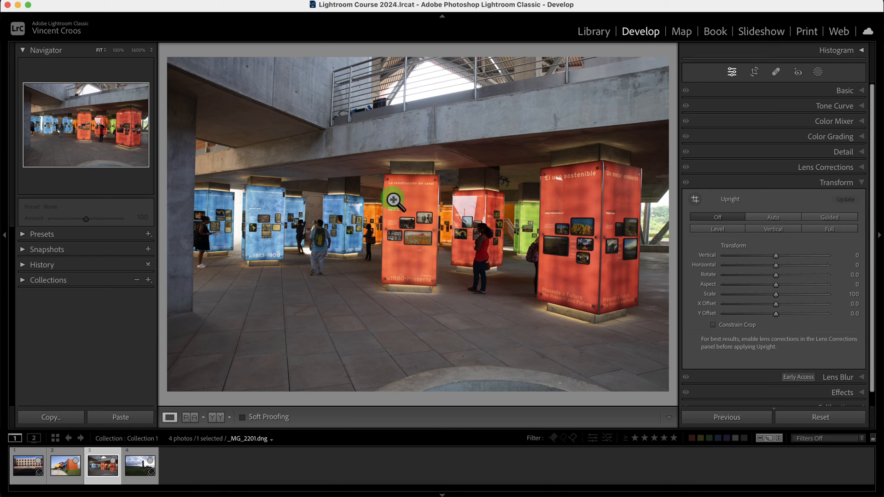
mouse_move(387, 186)
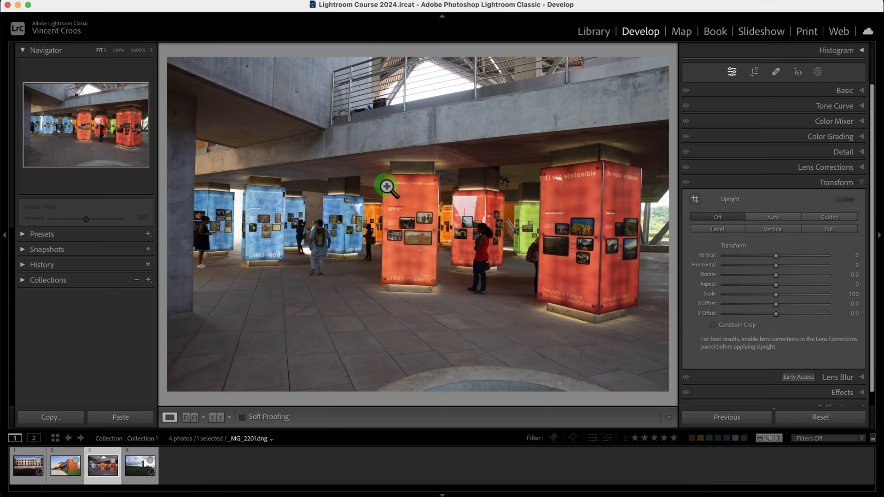
click(387, 188)
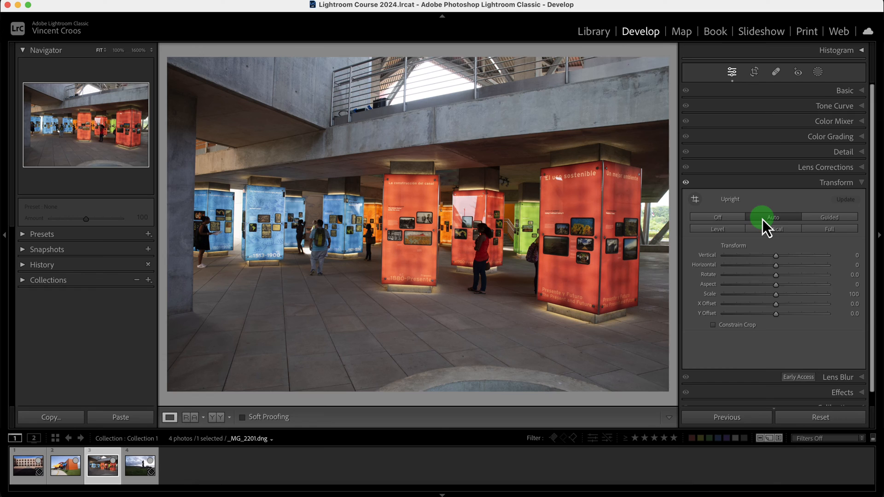
Try Upright Auto on the museum interior, then switch to Guided mode.
click(773, 217)
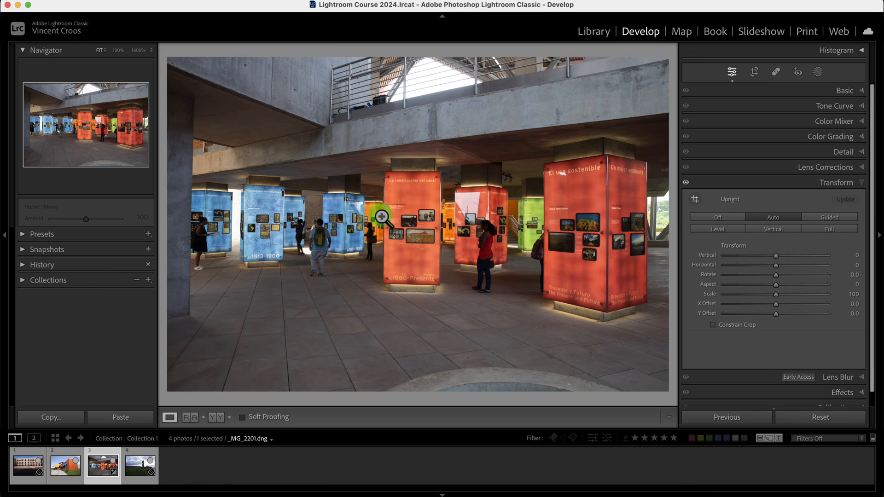
mouse_move(381, 221)
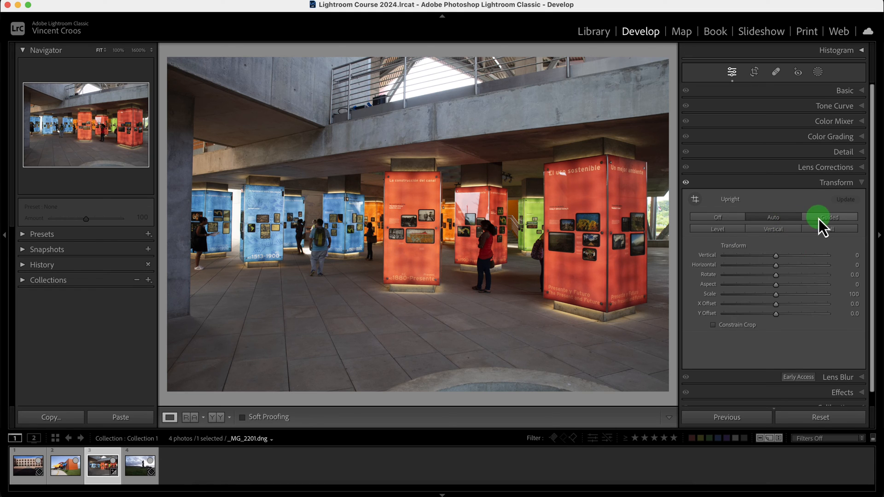
click(829, 216)
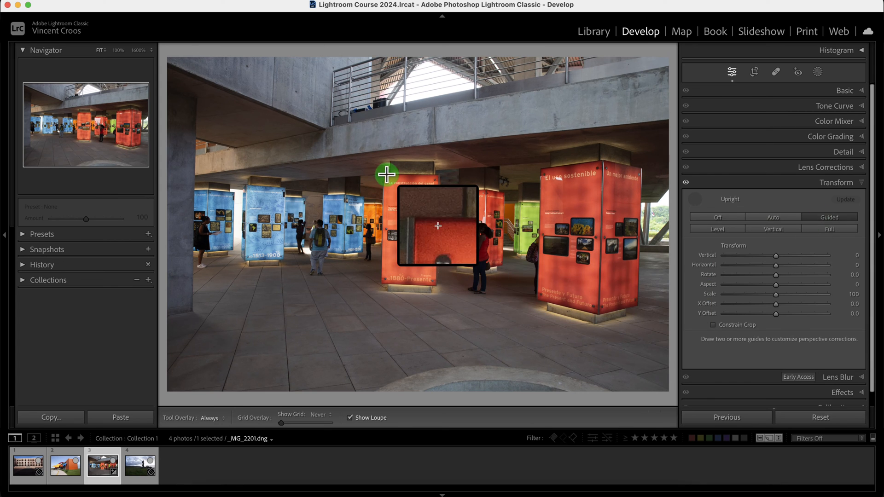
Draw guides along the central orange pillar, the pillar bases, and the floor line.
drag(387, 174, 381, 270)
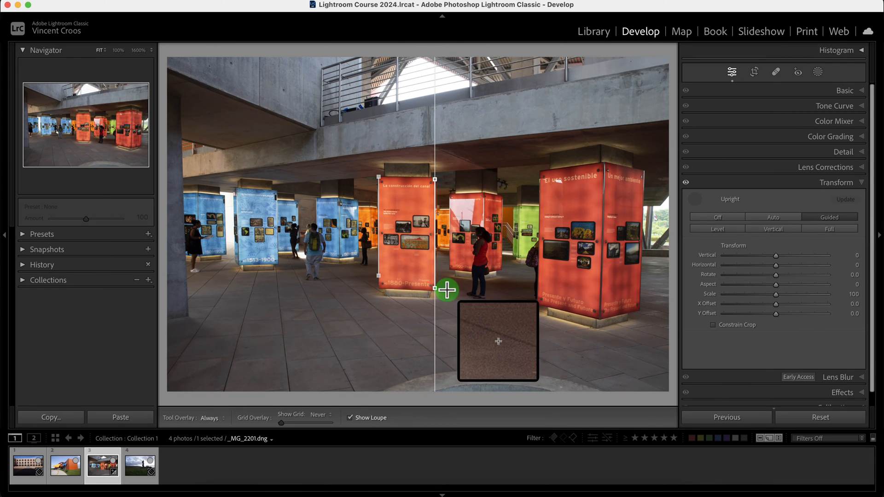
drag(448, 291, 420, 292)
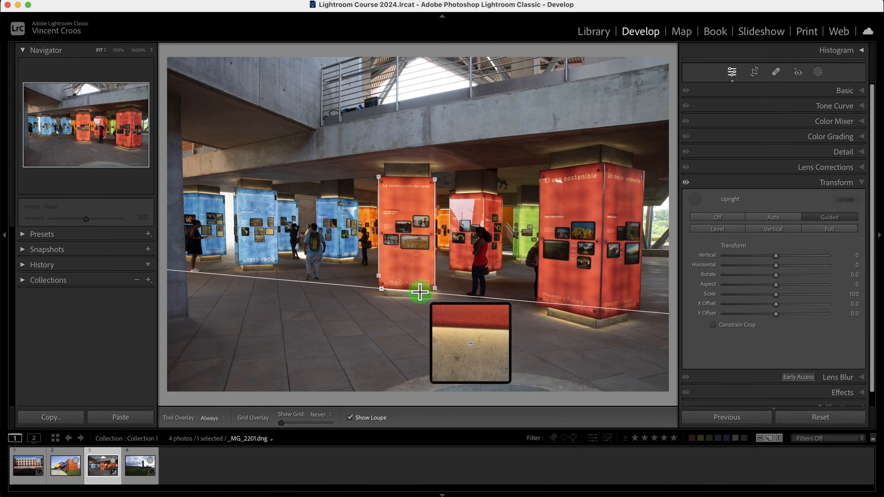
drag(419, 292, 546, 334)
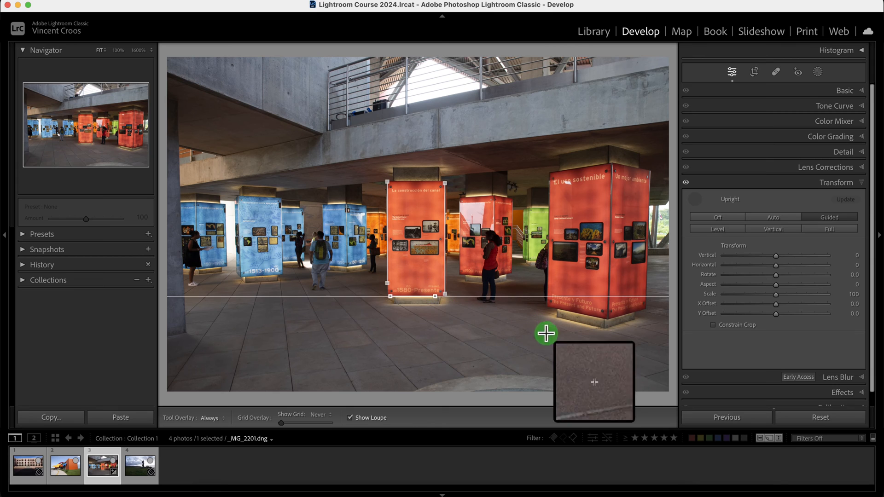
mouse_move(550, 178)
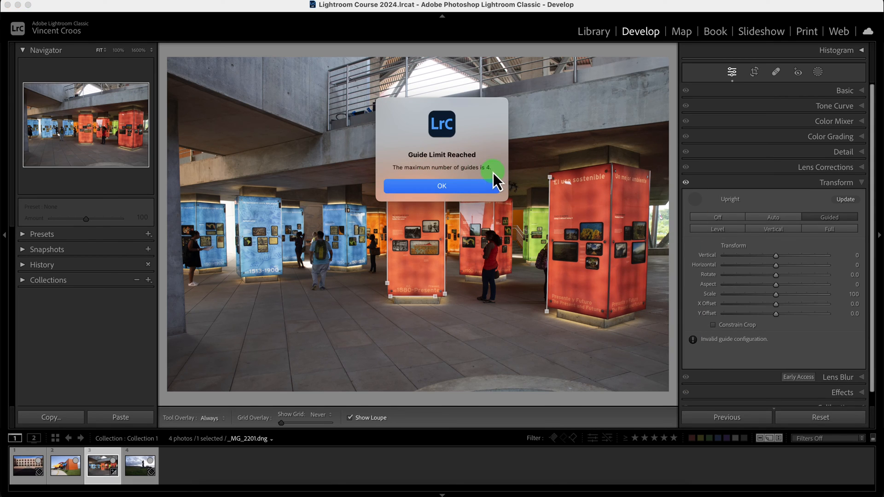
Dismiss the Guide Limit Reached warning, keeping the museum photo's existing guides.
click(441, 185)
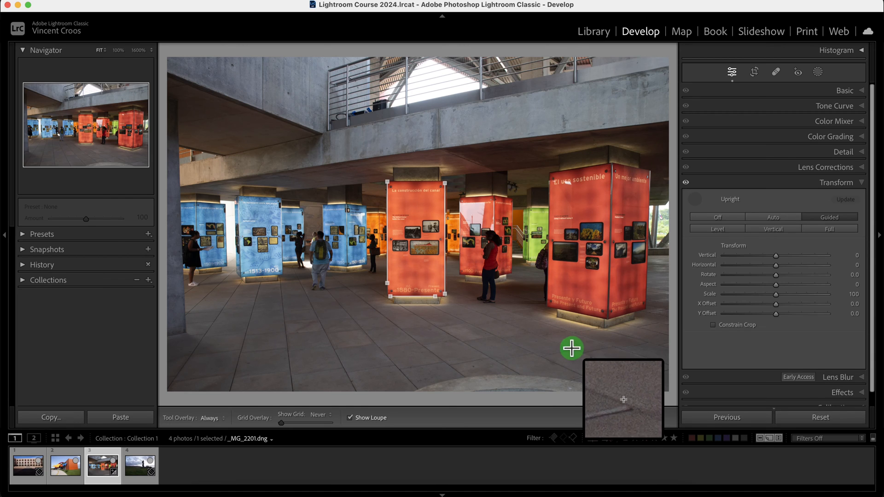
mouse_move(667, 279)
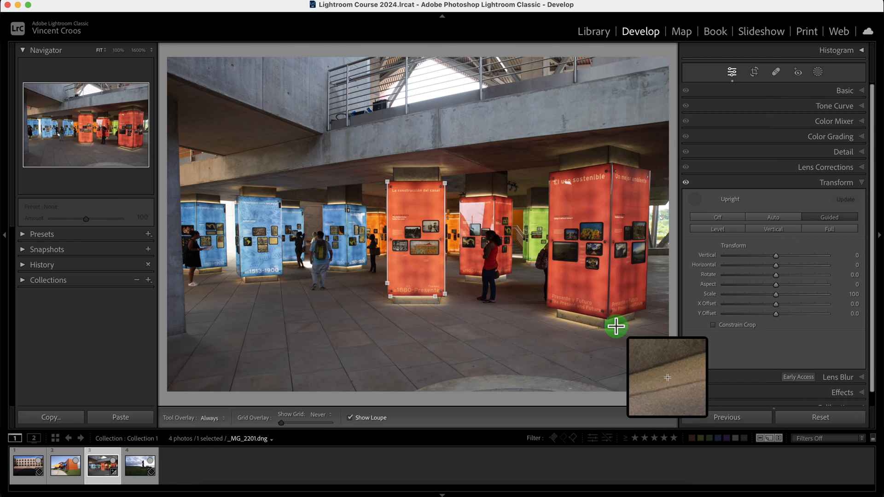
mouse_move(575, 237)
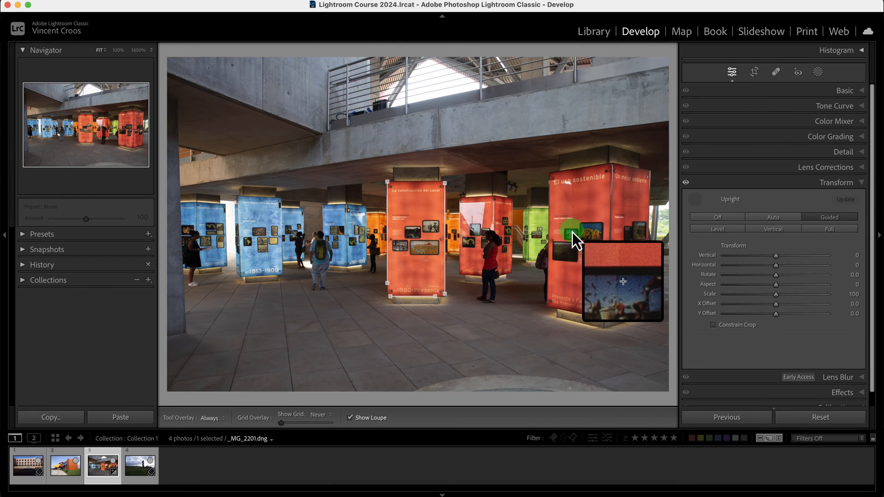
Enable Sigma 24–70mm lens profile corrections and compare before/after with the eye icon.
click(825, 167)
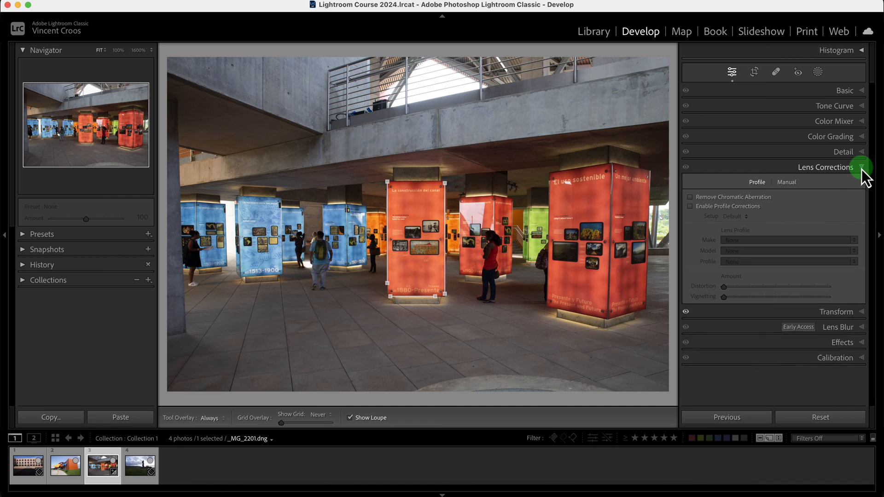
click(690, 206)
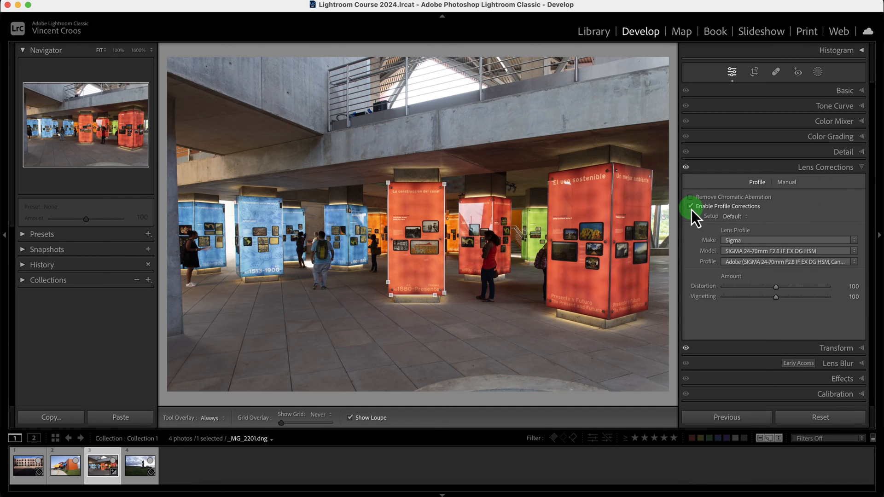
mouse_move(686, 167)
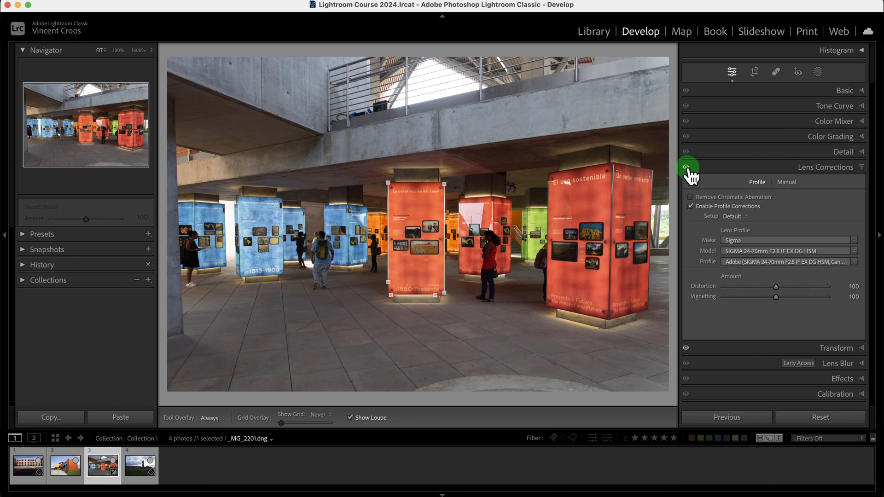
click(837, 183)
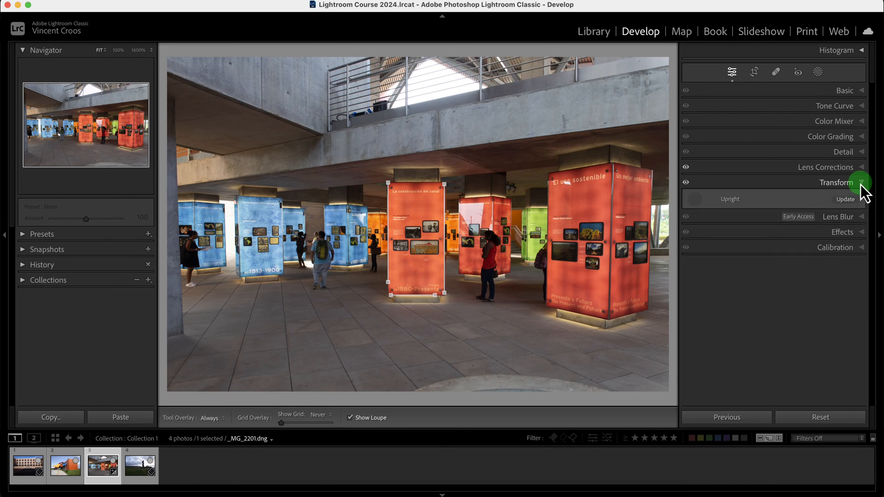
click(859, 182)
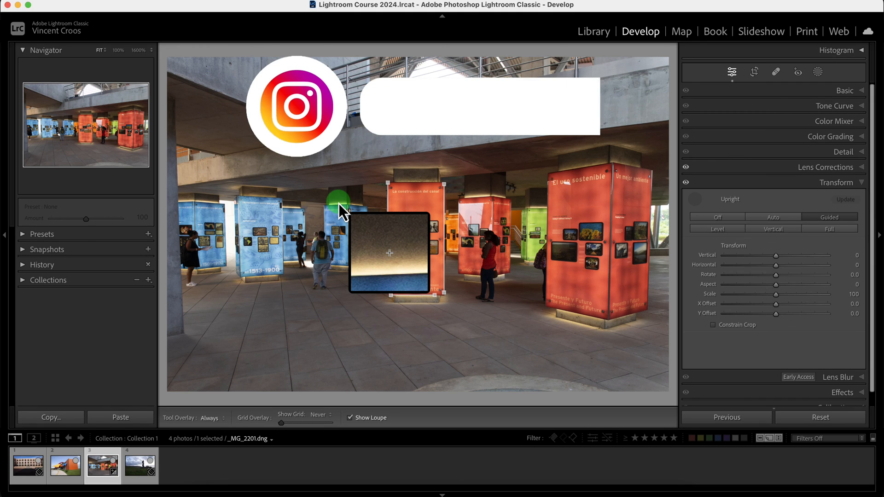
text(@vincecroos)
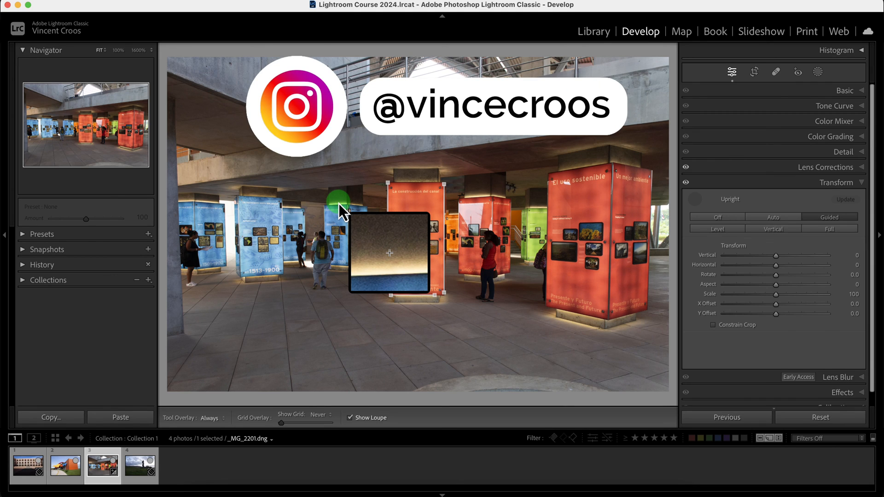